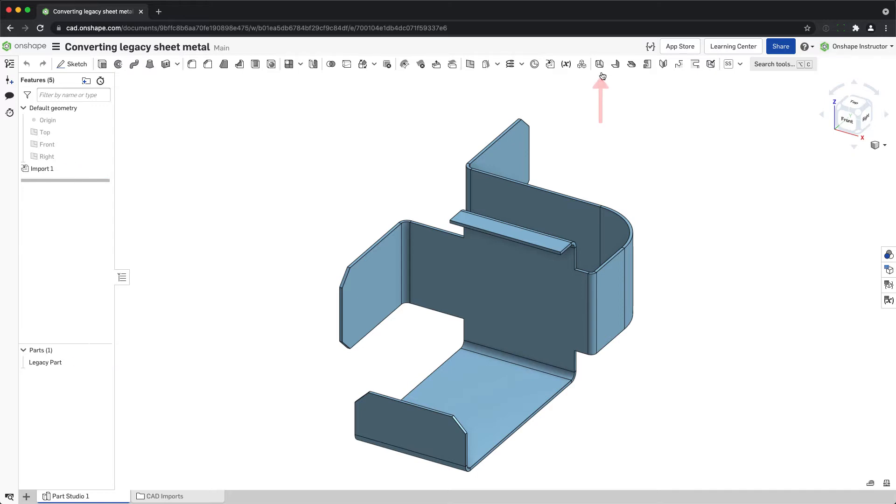
Step: Start a Sheet metal model feature using the Thicken method
{"action": "left_click", "coordinate": [599, 63]}
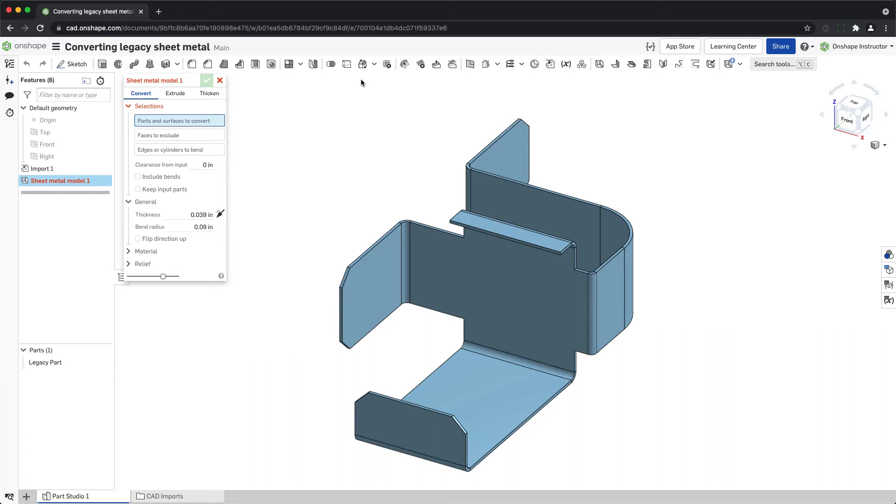
{"action": "left_click", "coordinate": [208, 93]}
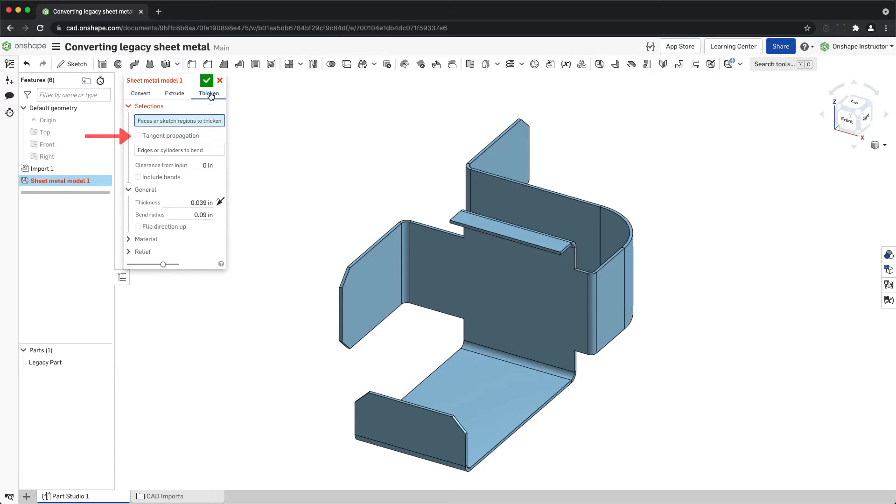
Step: Enable Tangent propagation so the face selection spans tangent-connected faces
{"action": "left_click", "coordinate": [138, 136]}
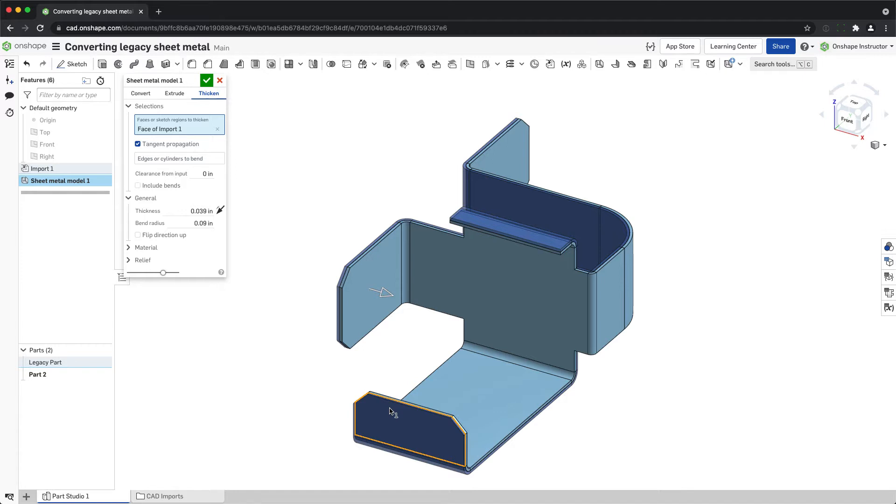
{"action": "mouse_move", "coordinate": [760, 332]}
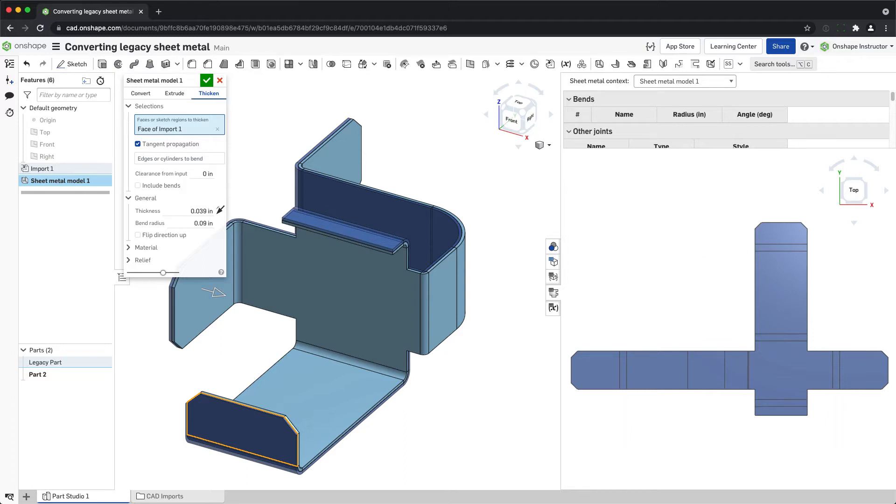
{"action": "mouse_move", "coordinate": [260, 163]}
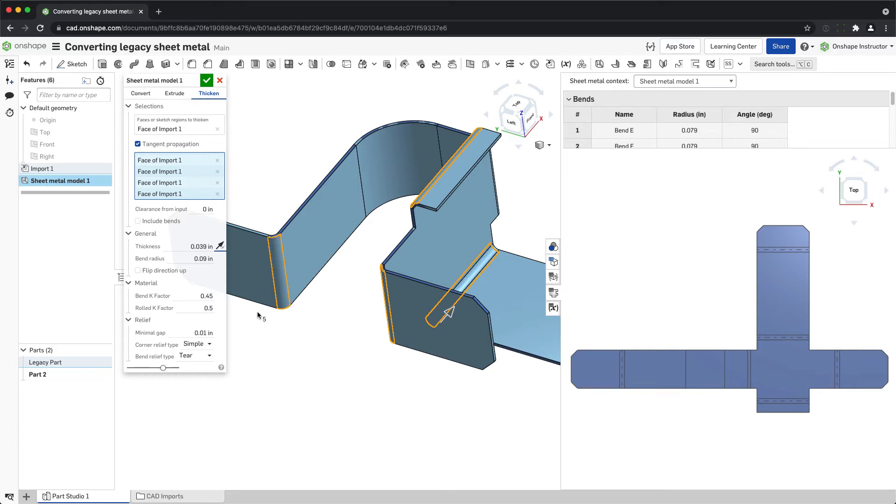
Step: Accept the sheet metal model with its four bend edges and flat pattern
{"action": "left_click", "coordinate": [207, 80]}
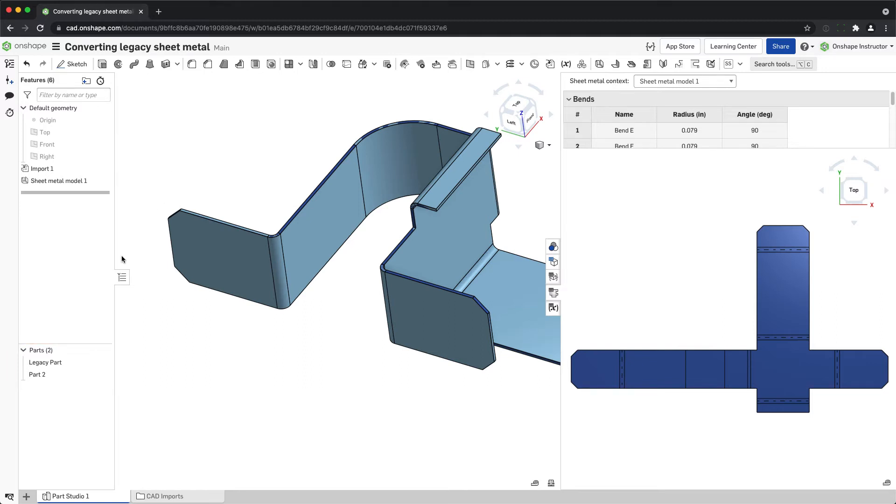
Step: Delete Legacy Part from the Parts list
{"action": "right_click", "coordinate": [45, 362]}
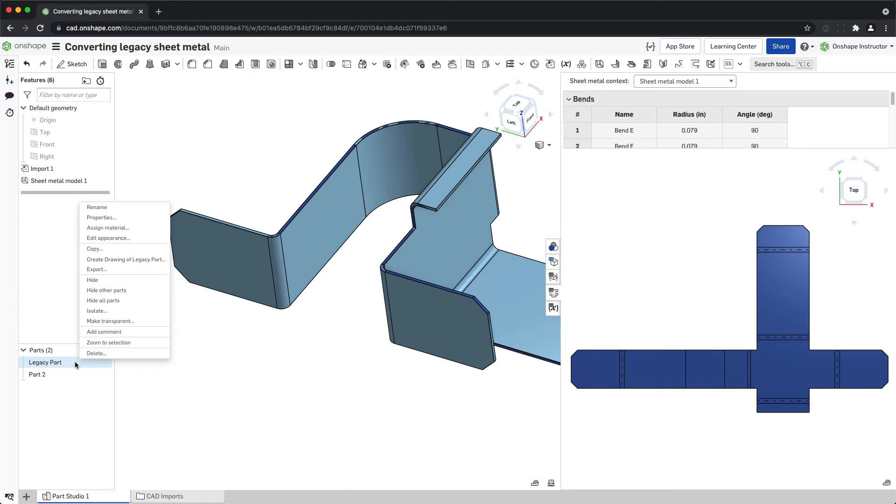
{"action": "left_click", "coordinate": [97, 353]}
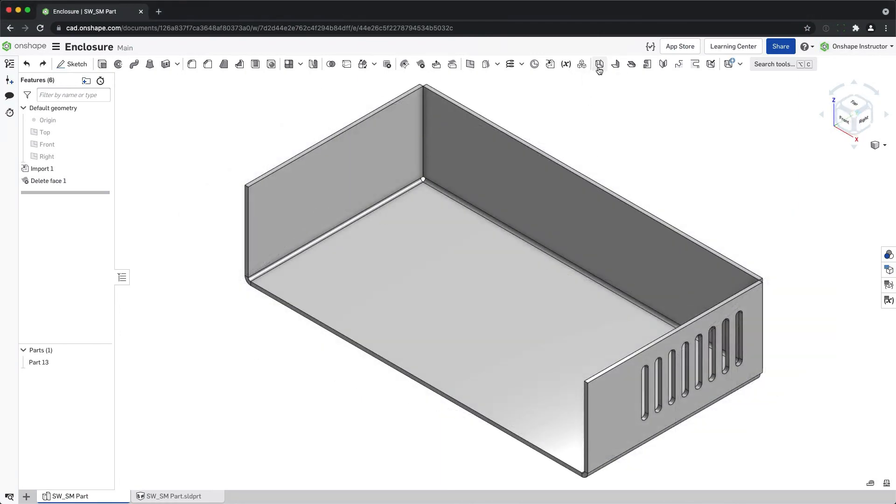
Step: Create and accept the Enclosure sheet metal model with three bends
{"action": "left_click", "coordinate": [598, 64]}
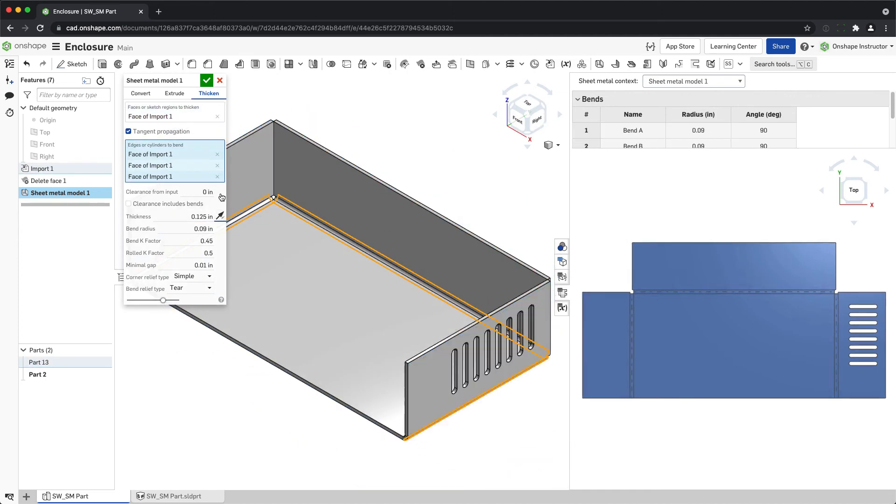
{"action": "left_click", "coordinate": [207, 80]}
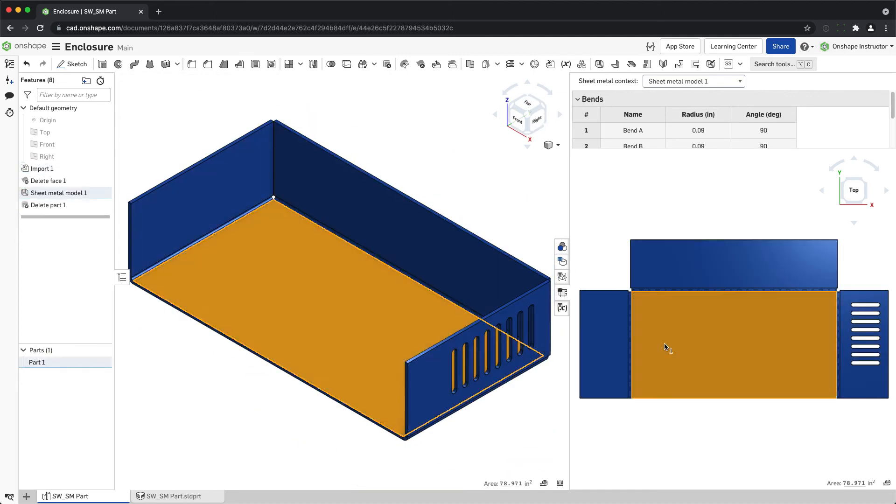